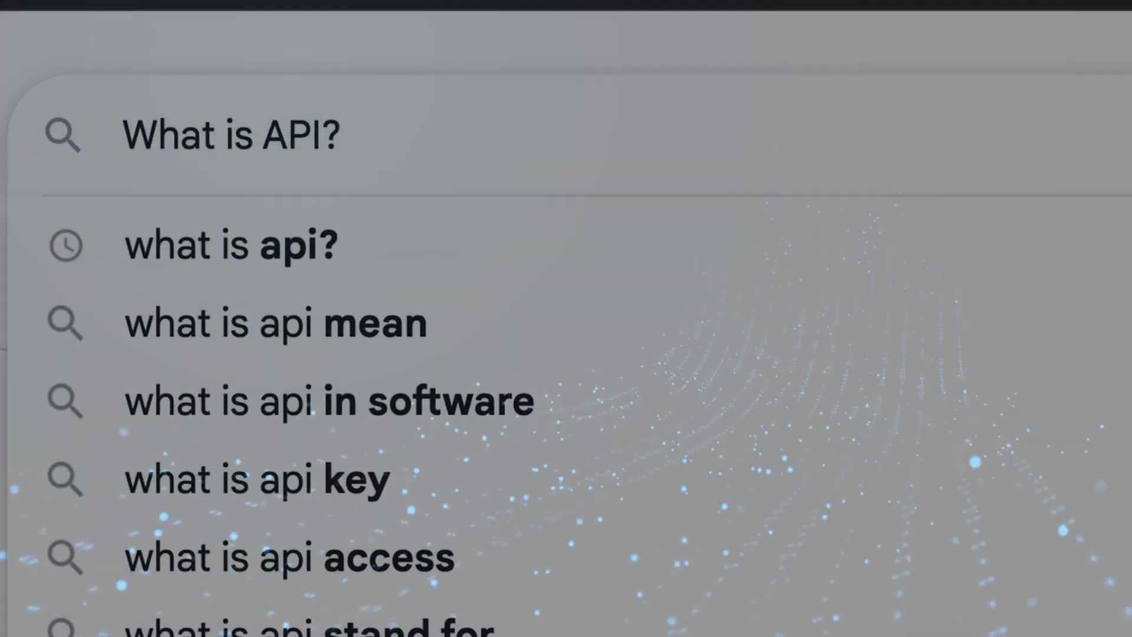
pyautogui.write('How to design')
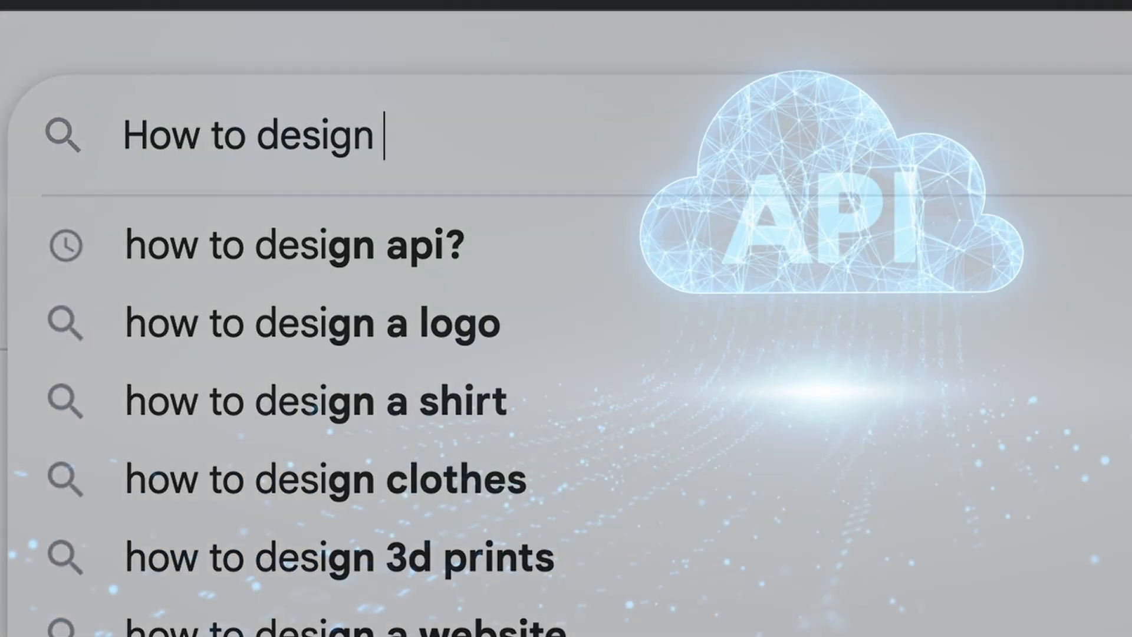
pyautogui.write('API')
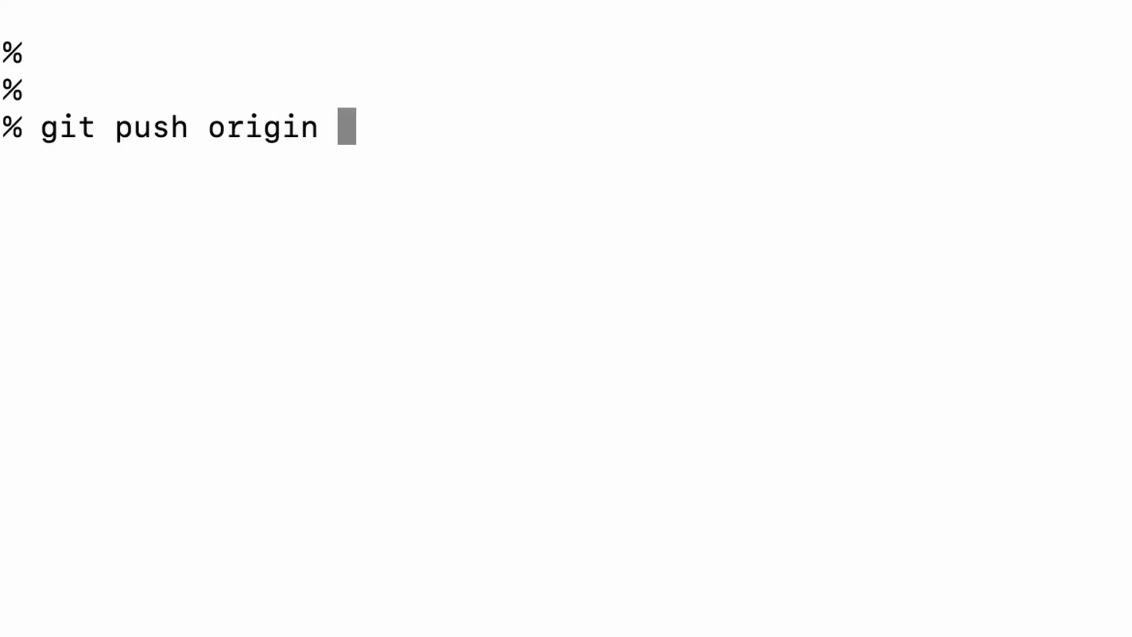
pyautogui.write('main --force')
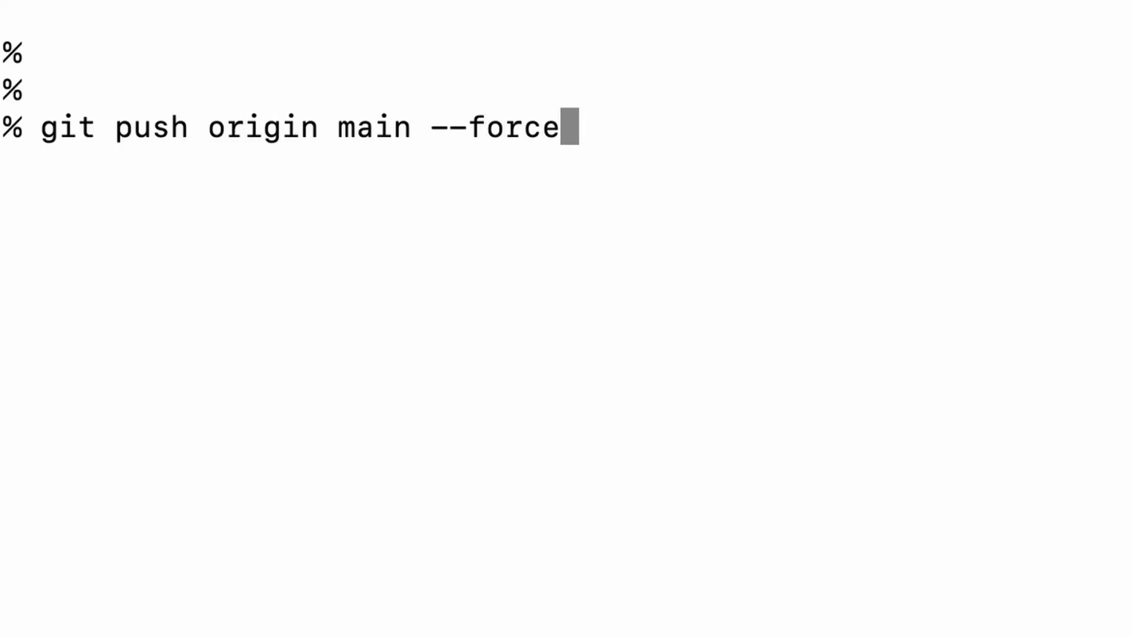